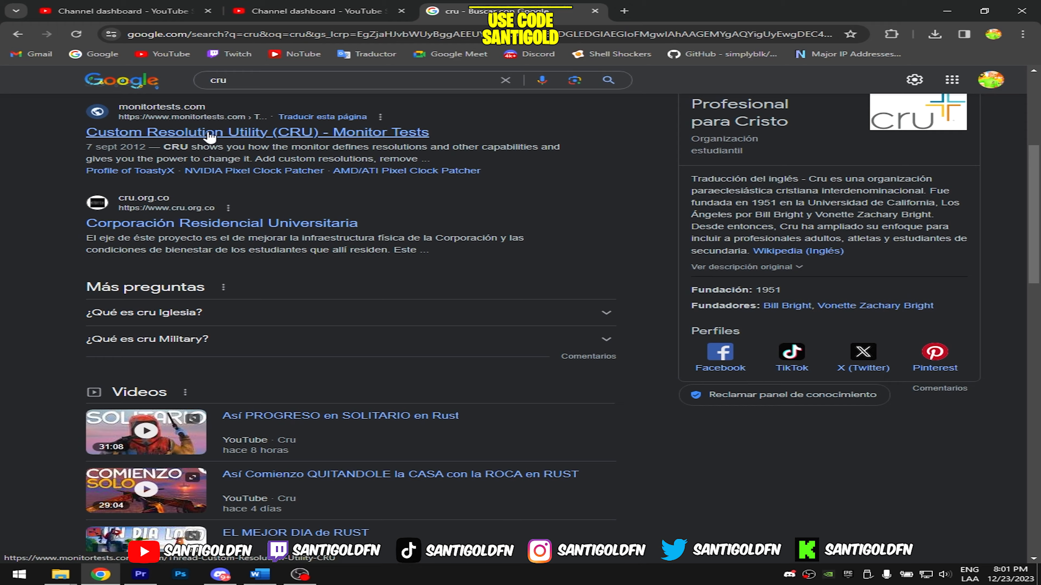
# Open the Custom Resolution Utility (CRU) page on Monitor Tests from the results.
pyautogui.click(259, 132)
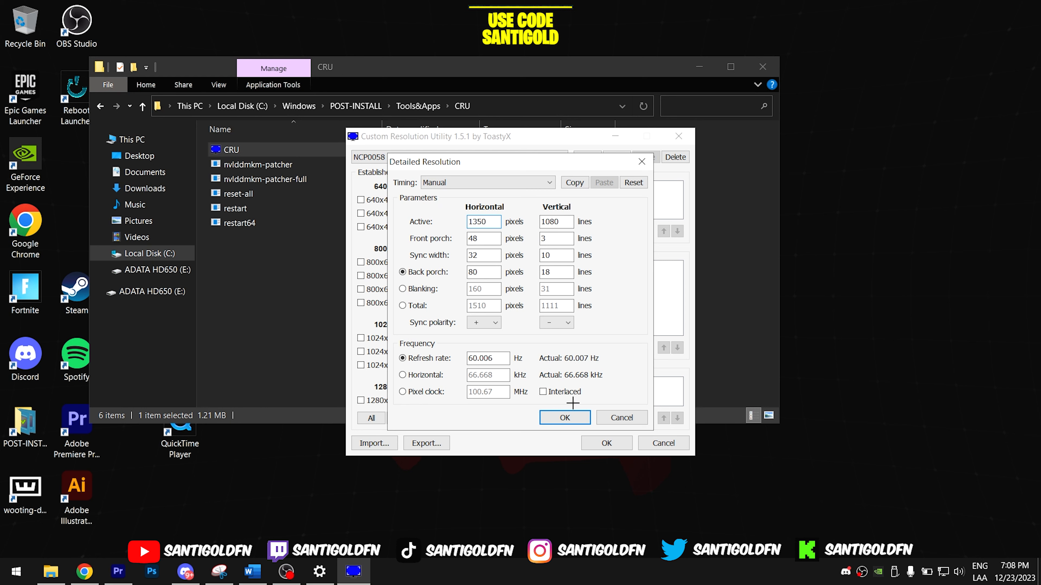
# Enter the 1350x1080 active resolution with a 144 Hz refresh rate for the new detailed entry.
pyautogui.write('1')
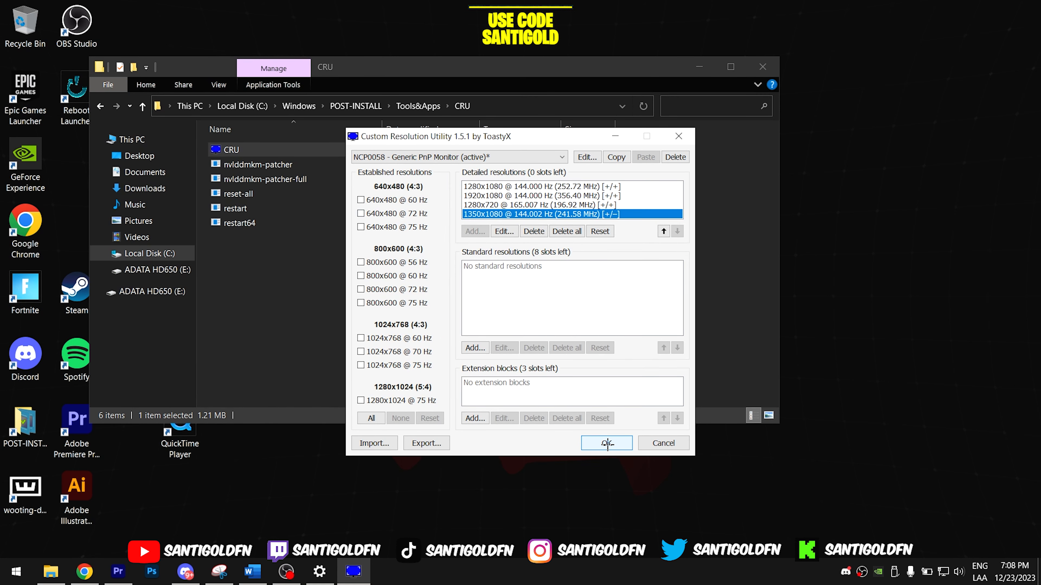
# Confirm CRU's main window to save the resolution list, then launch Fortnite from the desktop shortcut.
pyautogui.click(606, 443)
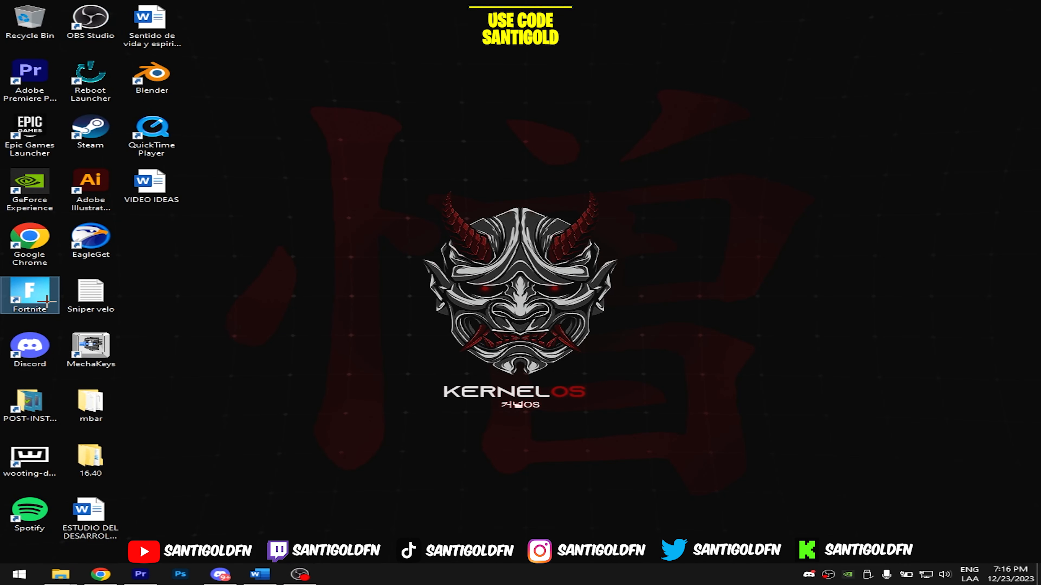
pyautogui.doubleClick(29, 296)
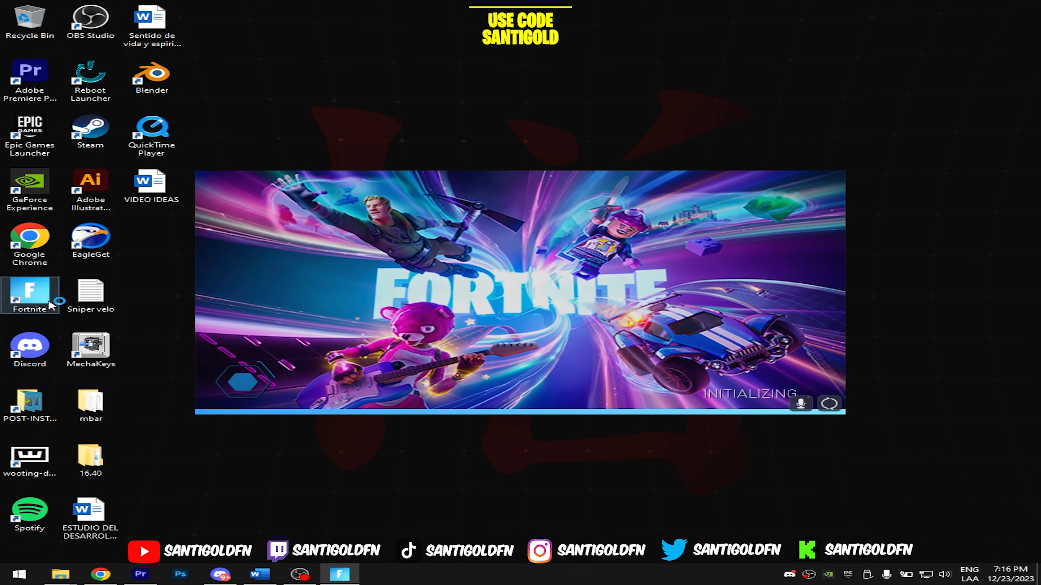